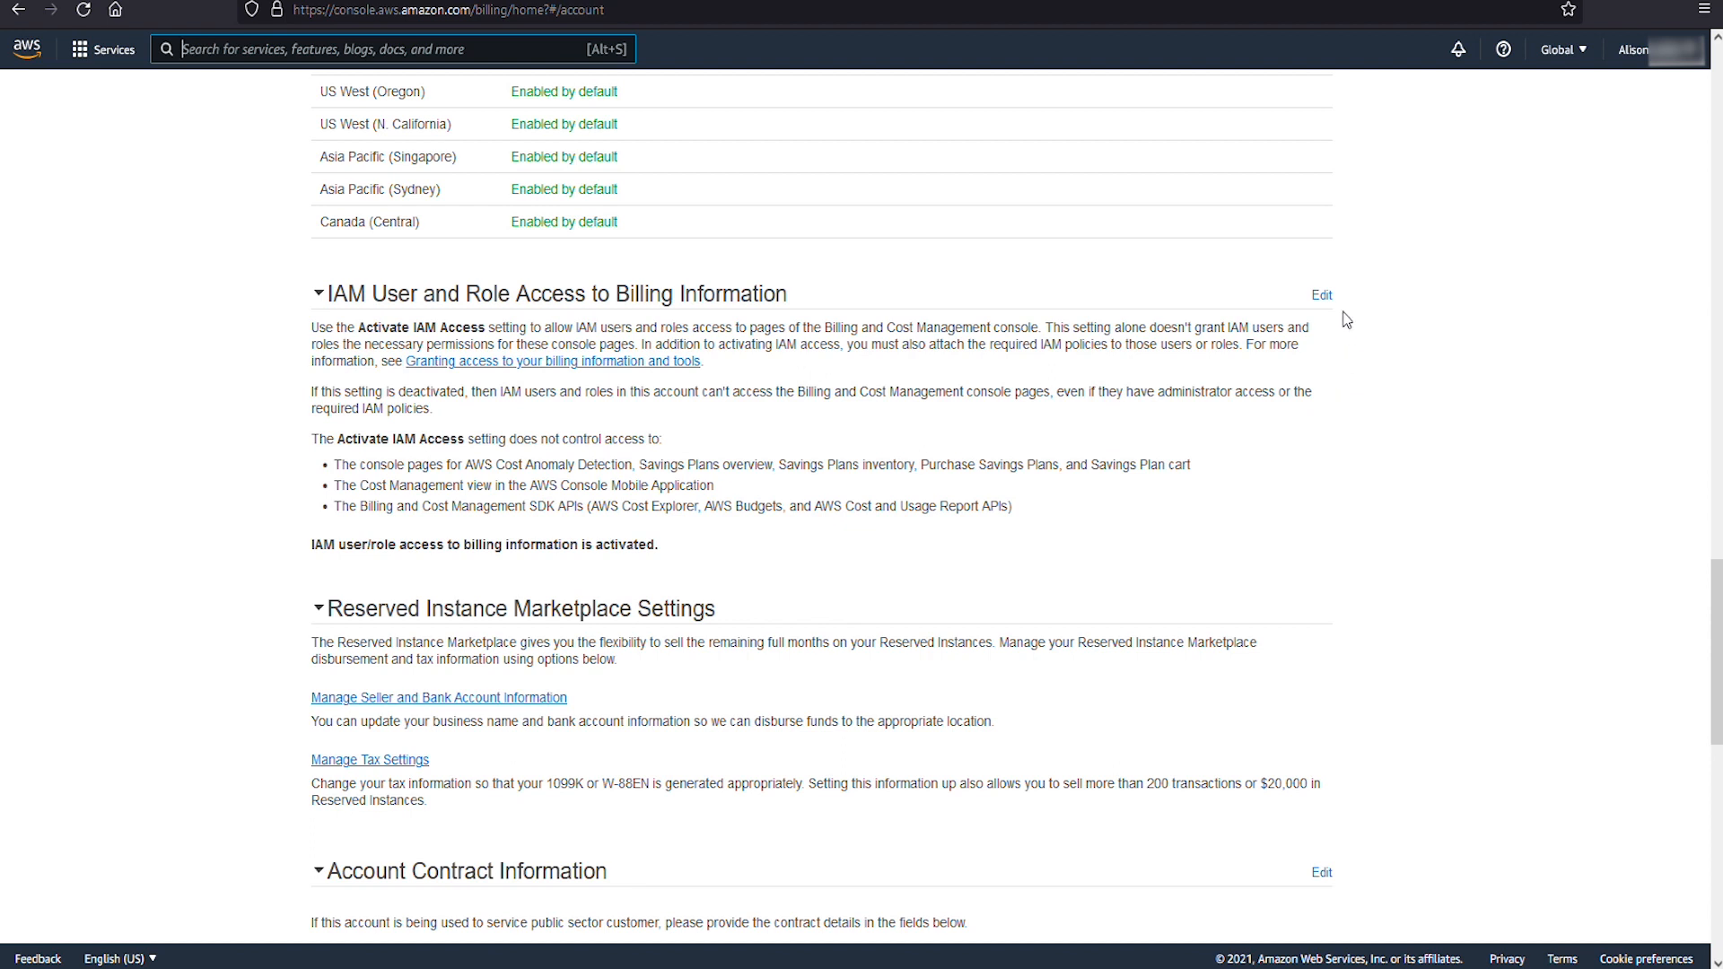
Bring the Account Settings and Contact Information sections into view on the Account page.
click(1321, 295)
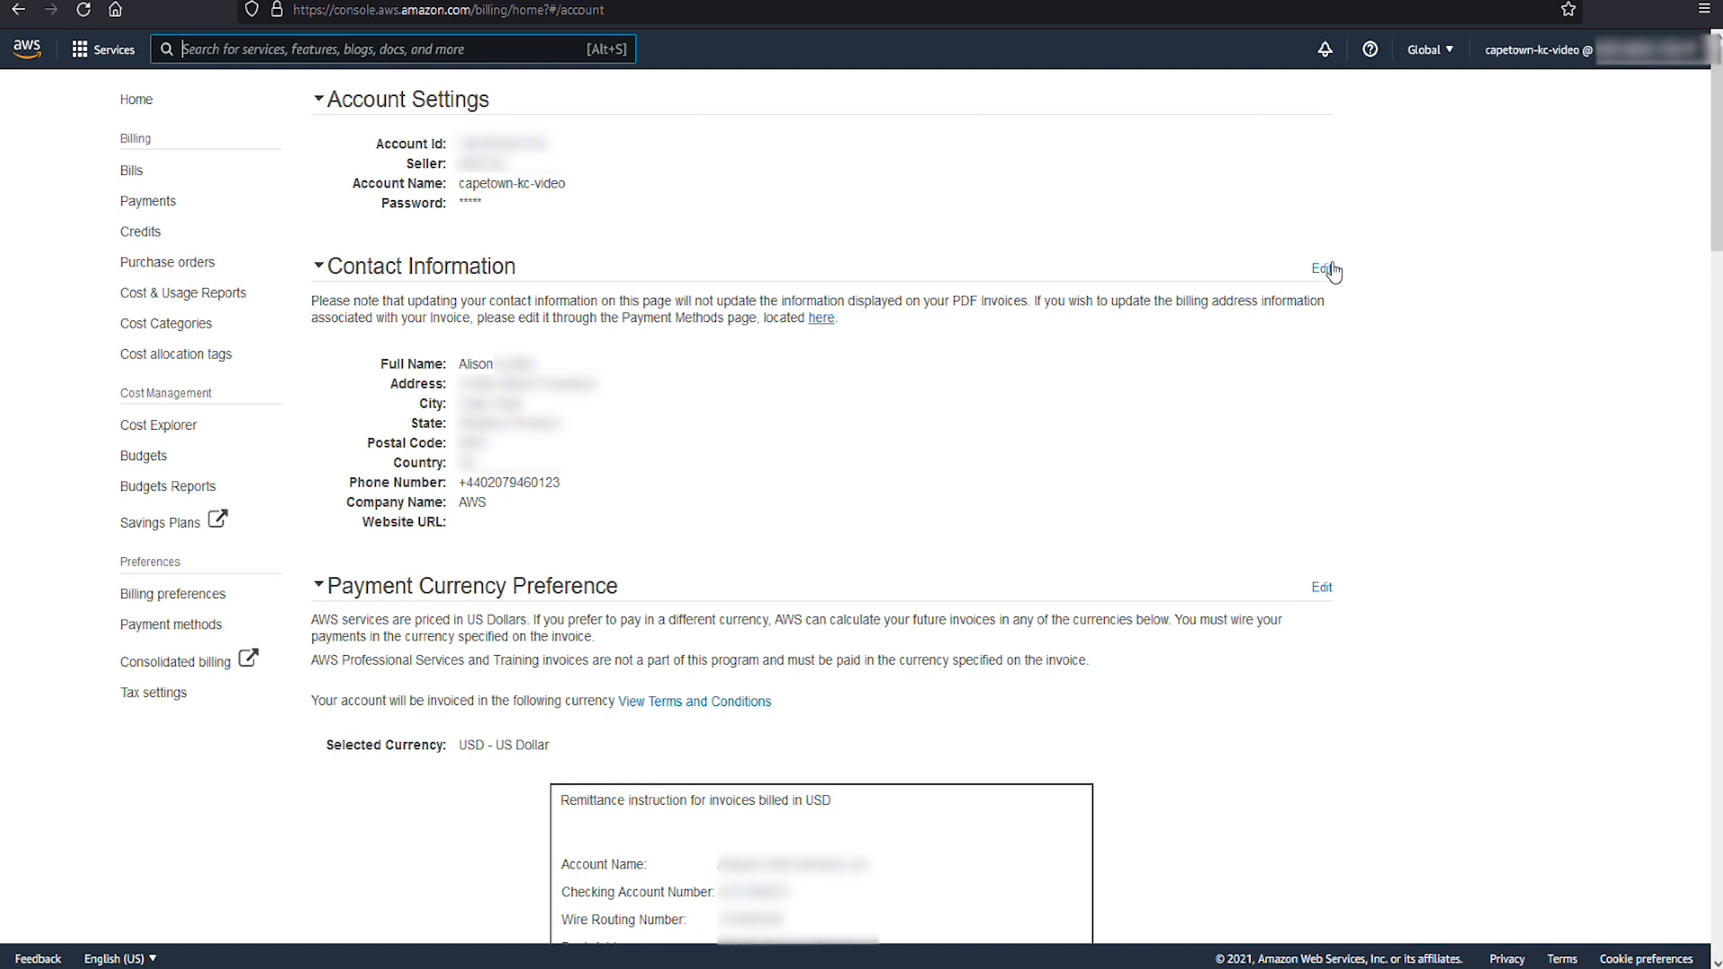
click(1324, 268)
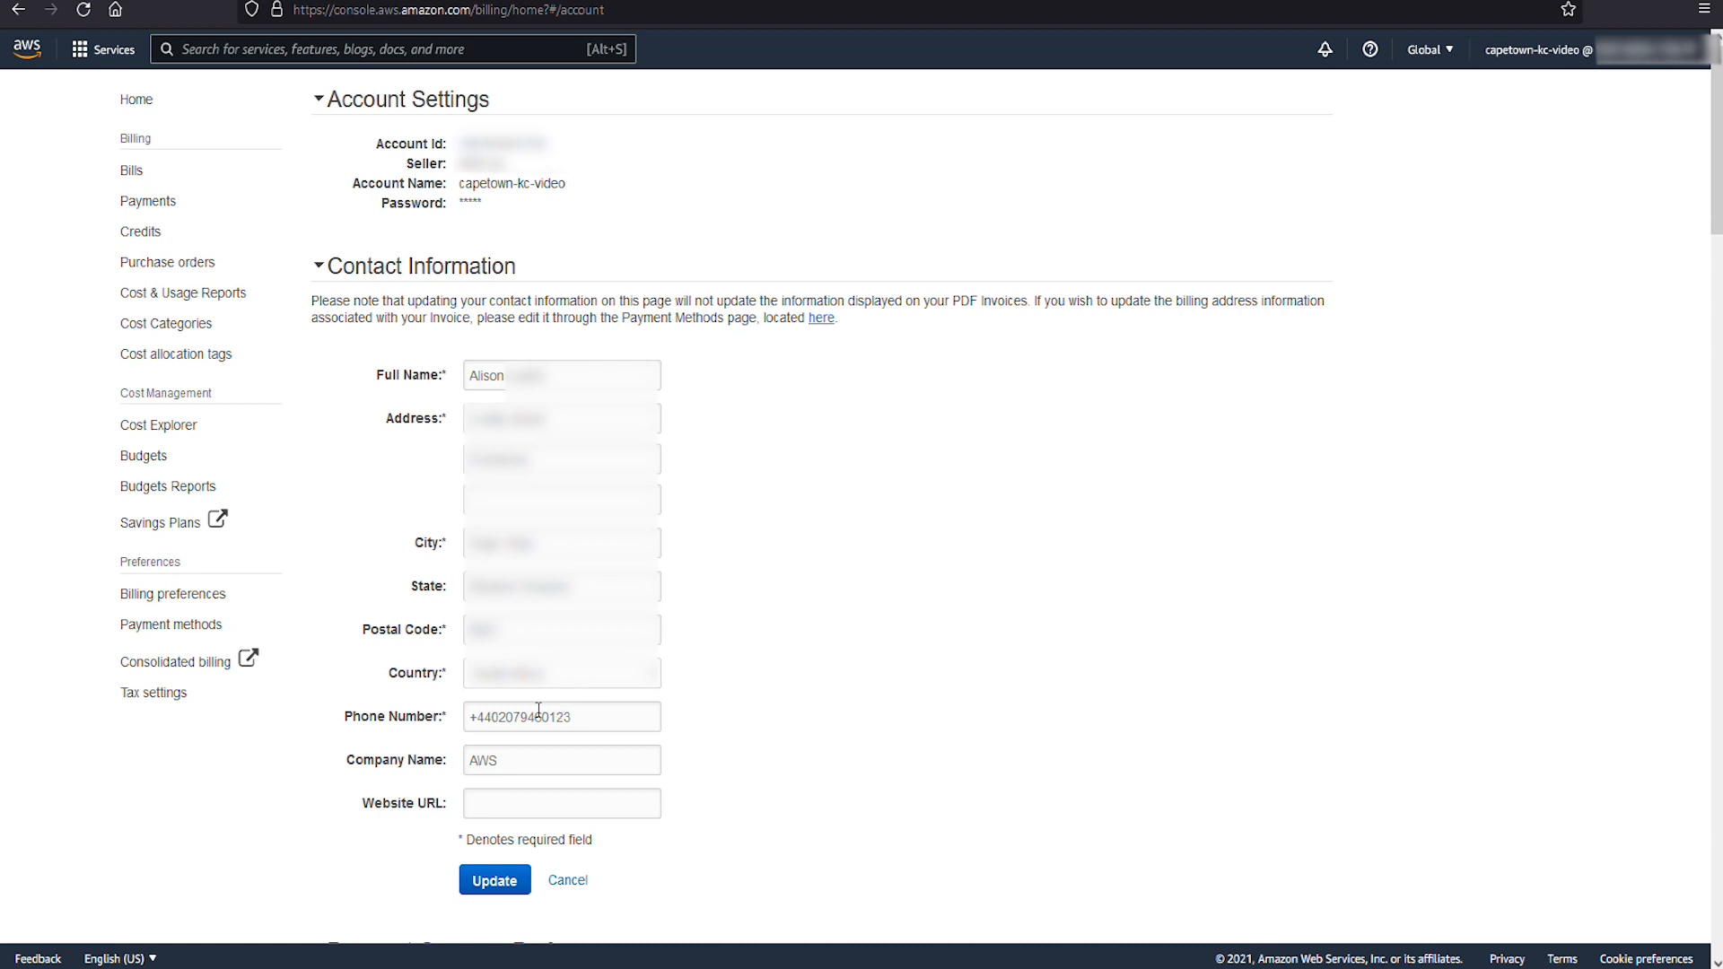
click(559, 716)
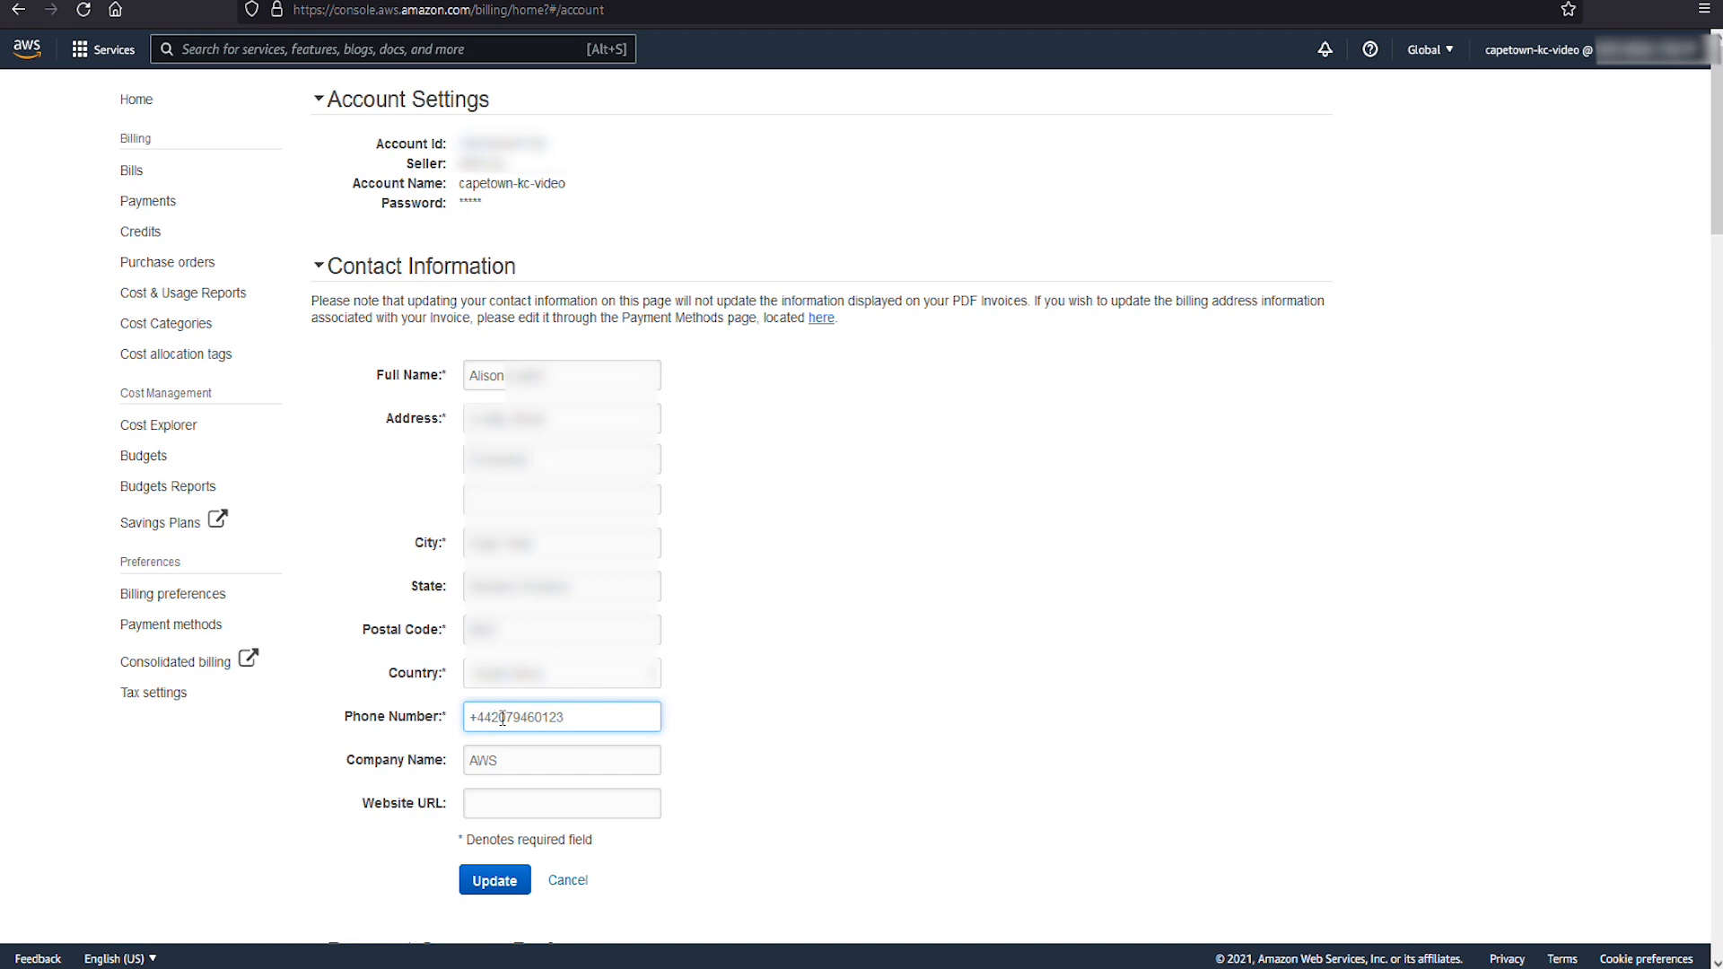
click(495, 880)
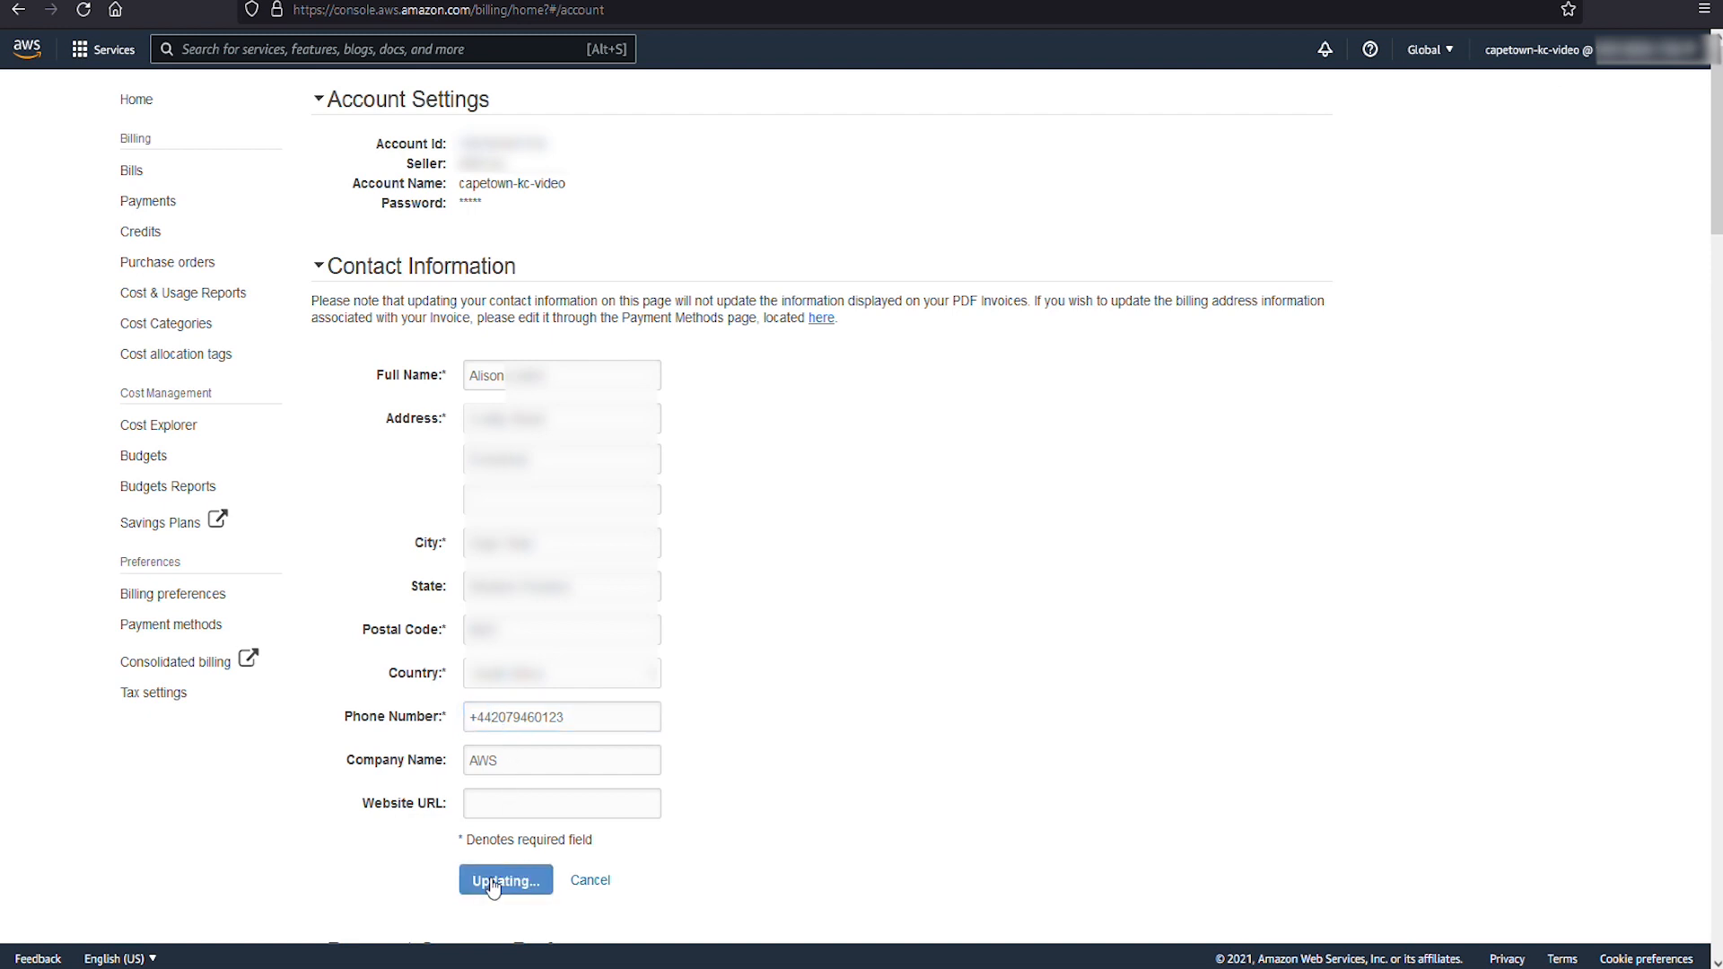
click(504, 879)
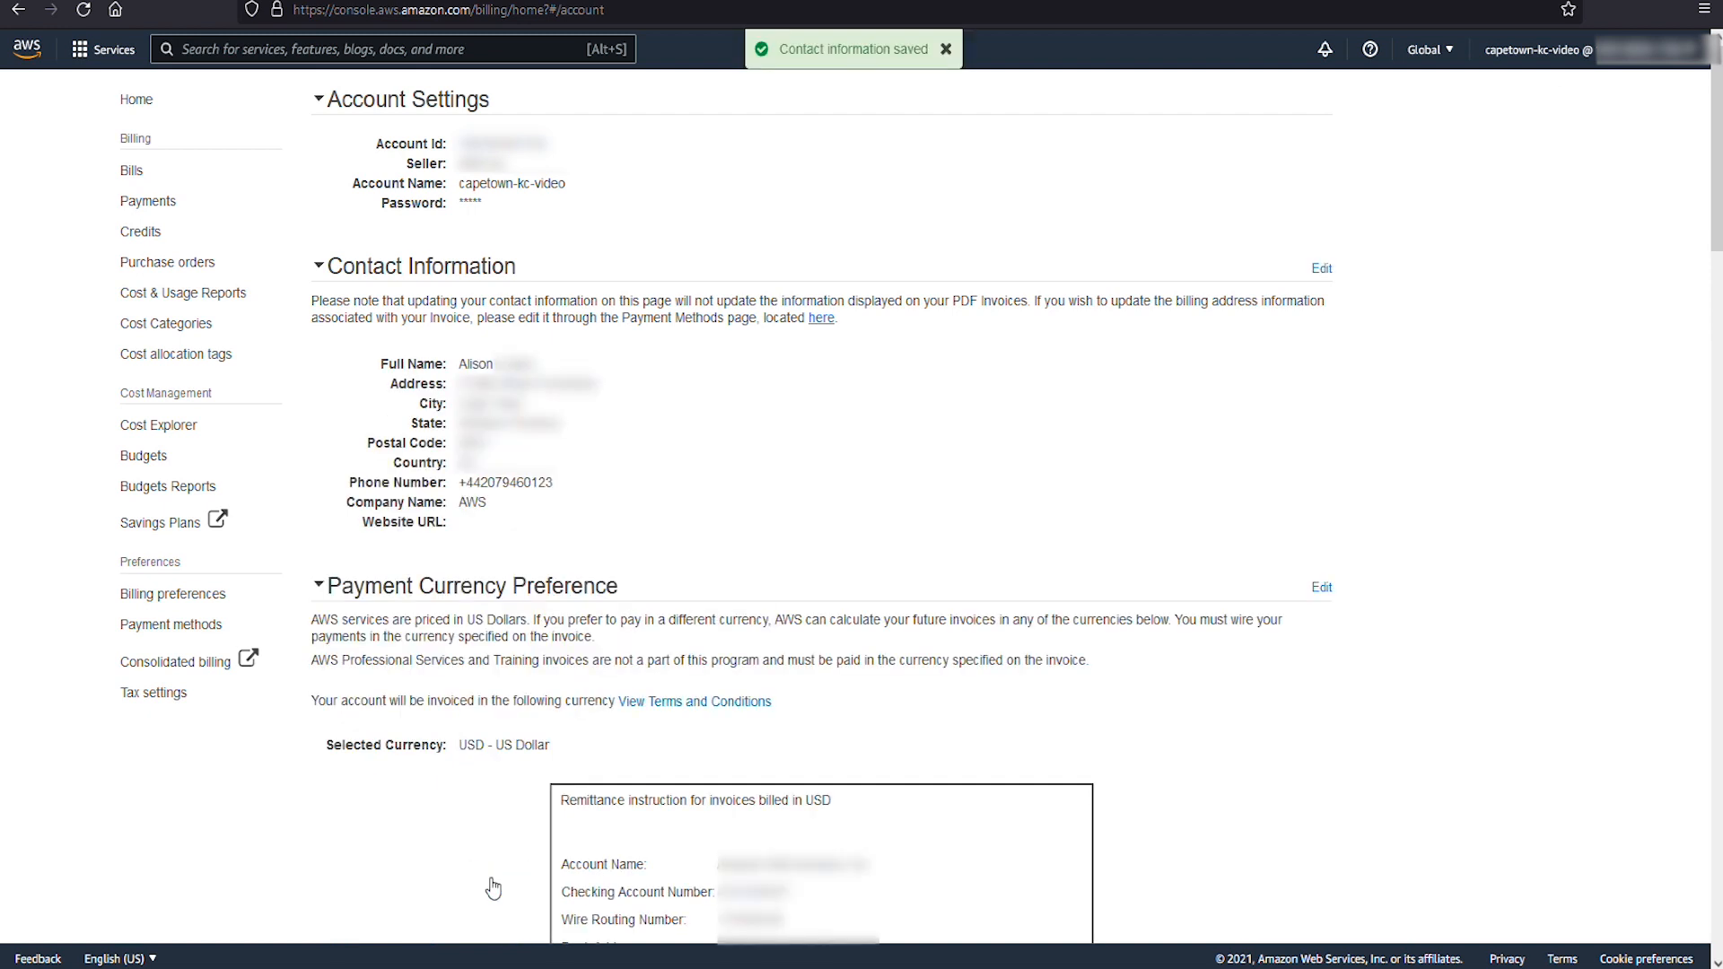